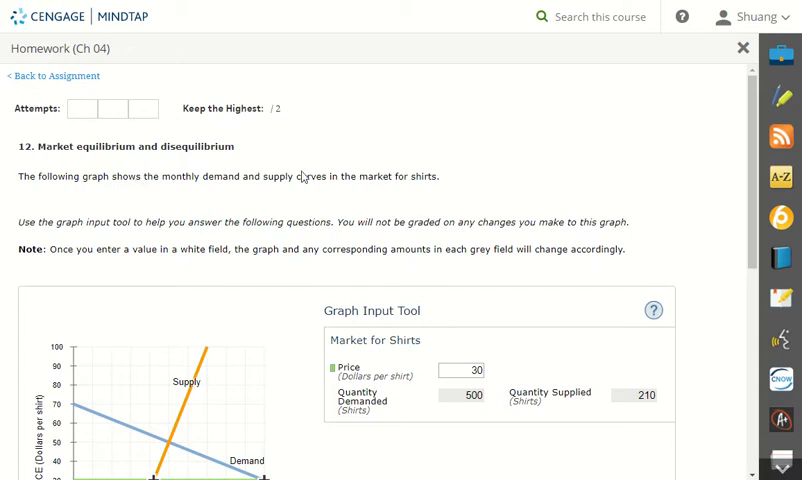
Raise the trial shirt price from 30 to 35 in the graph tool.
scroll(down, 3)
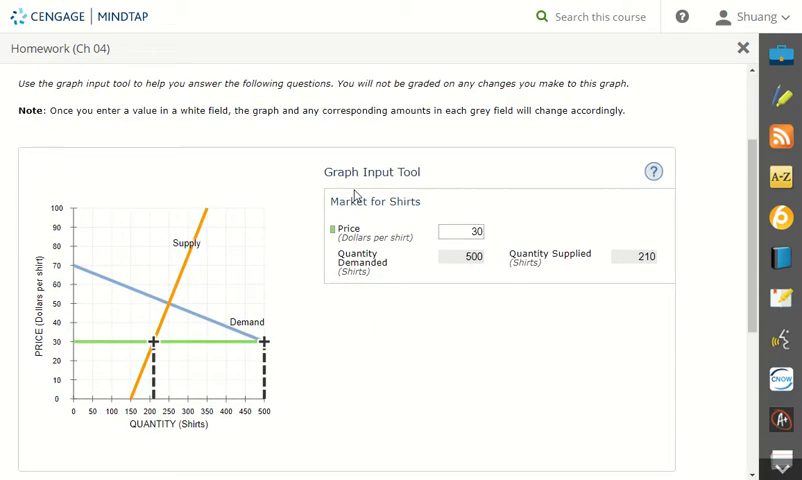
mouse_move(68, 189)
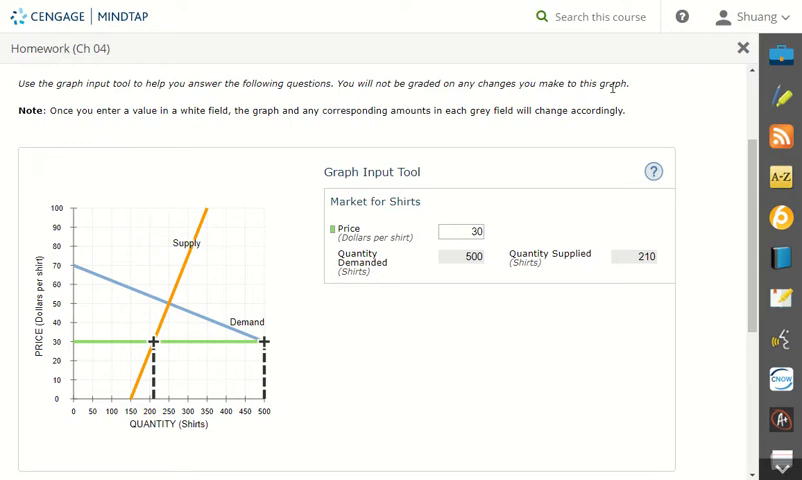
mouse_move(63, 139)
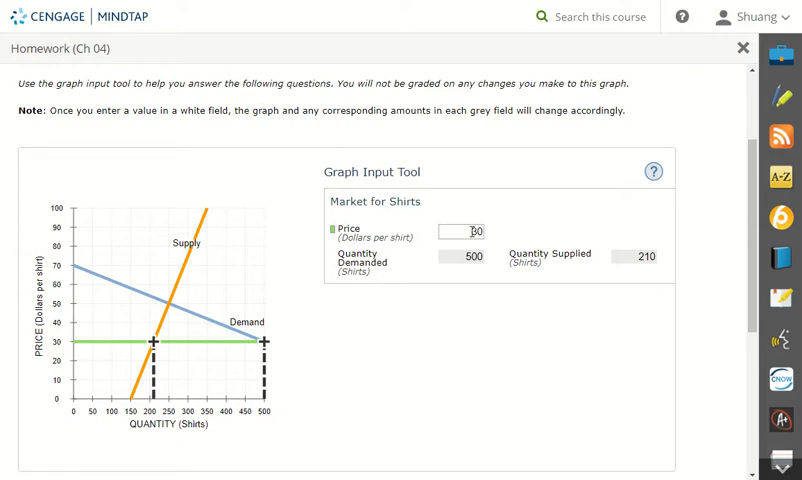
click(460, 231)
text(35)
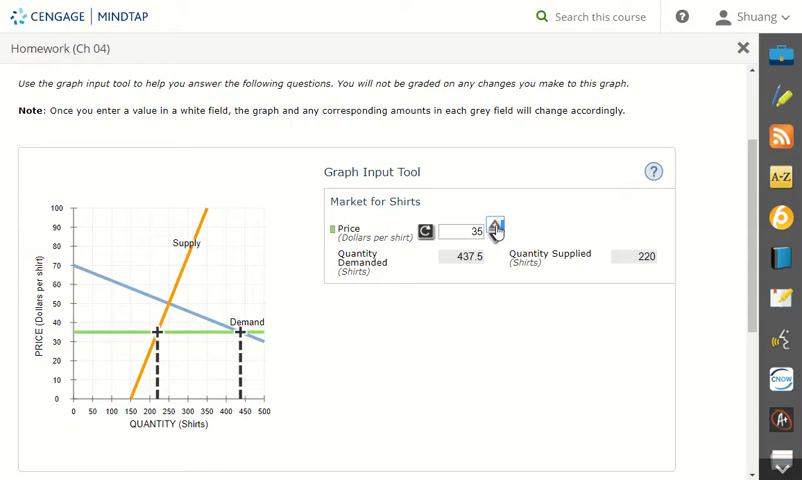
mouse_move(218, 284)
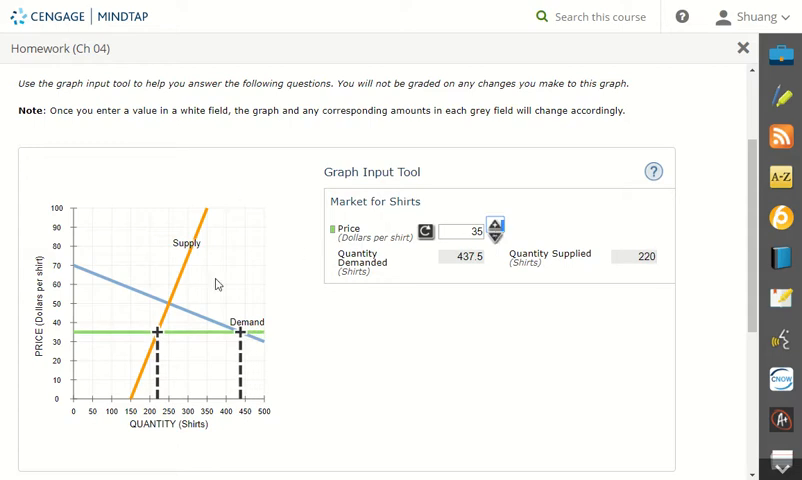
mouse_move(273, 335)
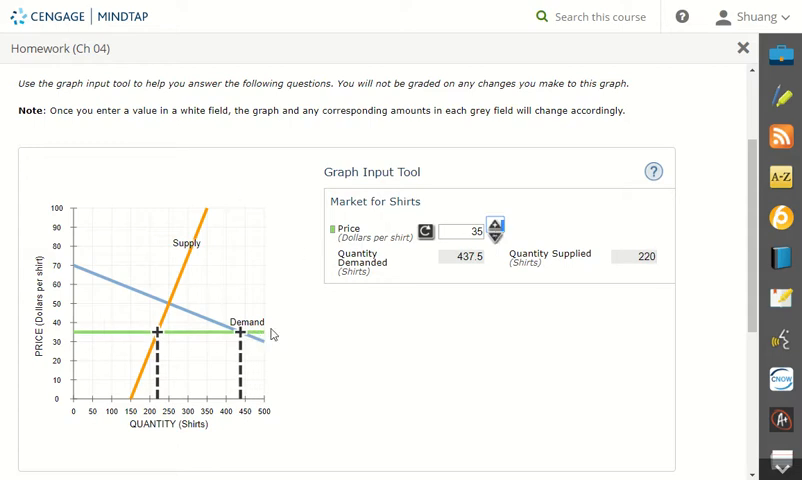
mouse_move(90, 276)
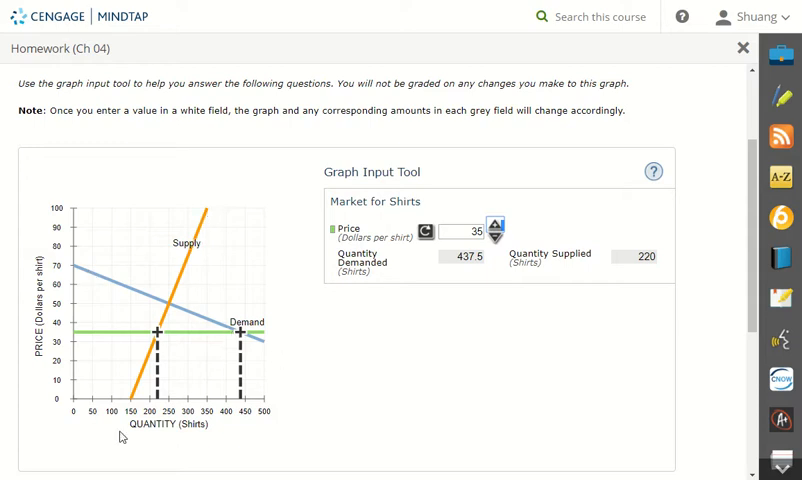
mouse_move(170, 310)
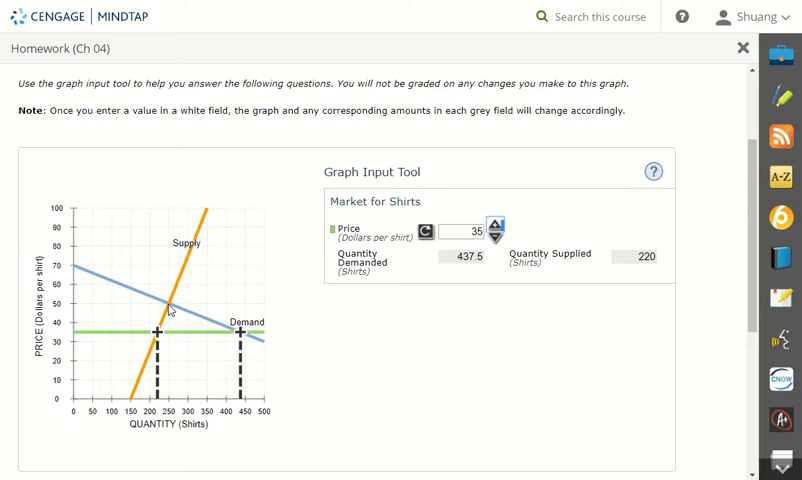
mouse_move(275, 283)
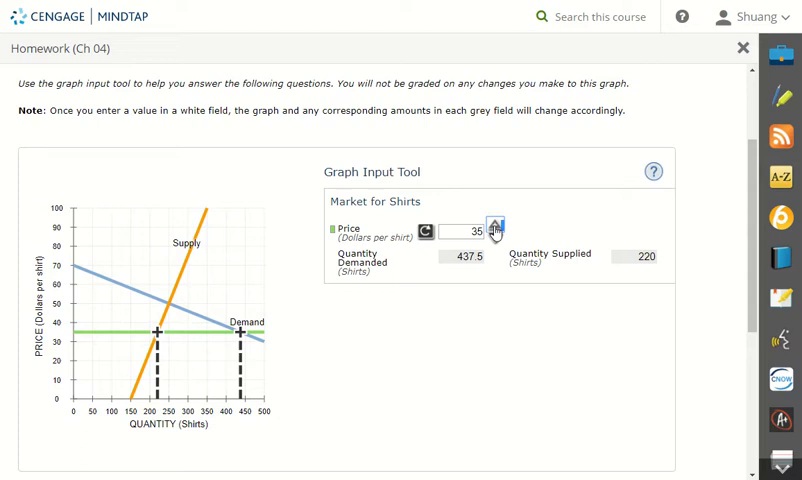
Raise the trial price to 50 and check quantity demanded and supplied (both 250).
click(492, 226)
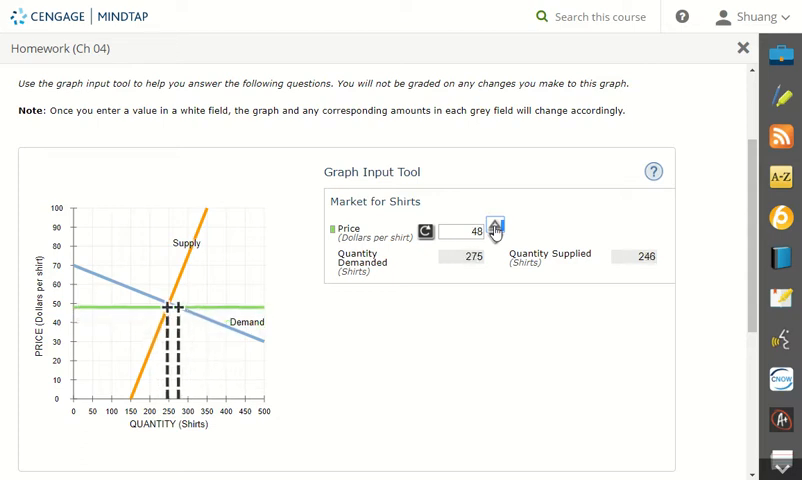
click(493, 222)
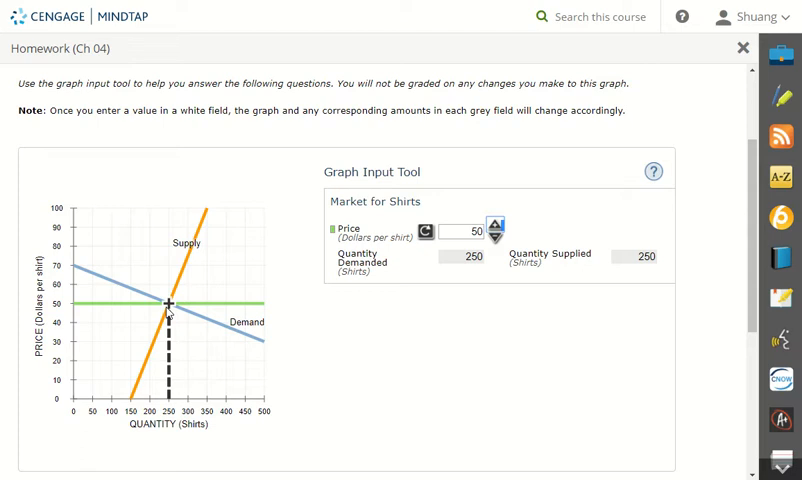
mouse_move(328, 270)
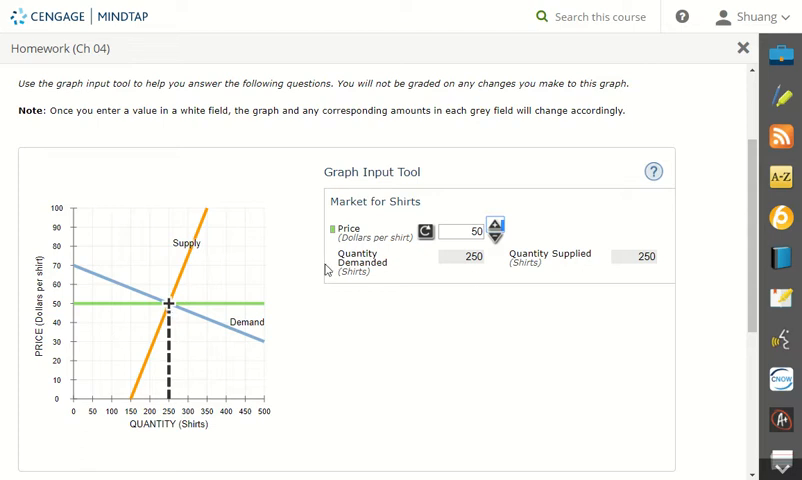
click(470, 257)
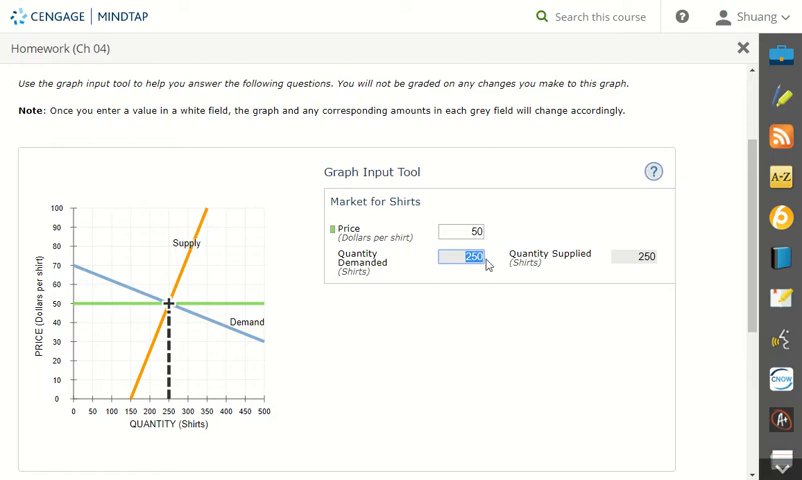
click(635, 256)
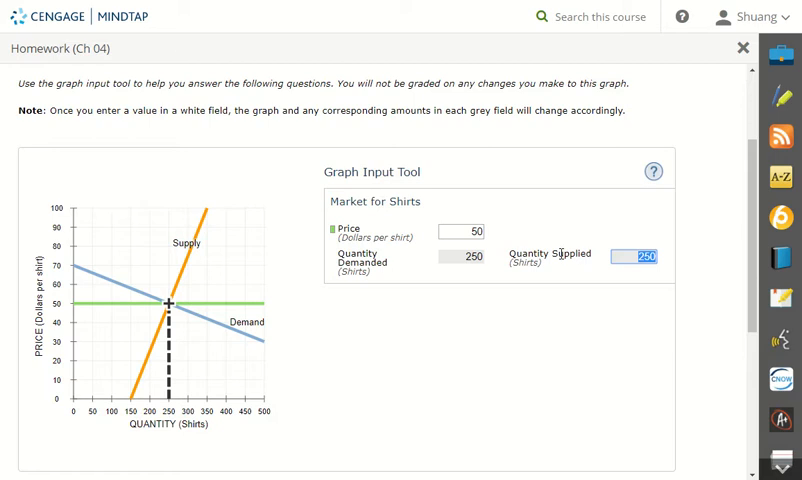
mouse_move(451, 225)
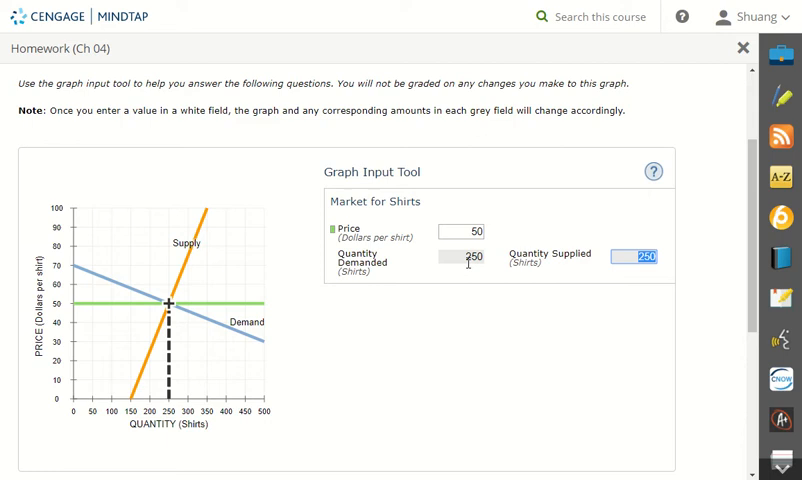
Enter 50 as the equilibrium price and 250 as the equilibrium quantity.
scroll(down, 3)
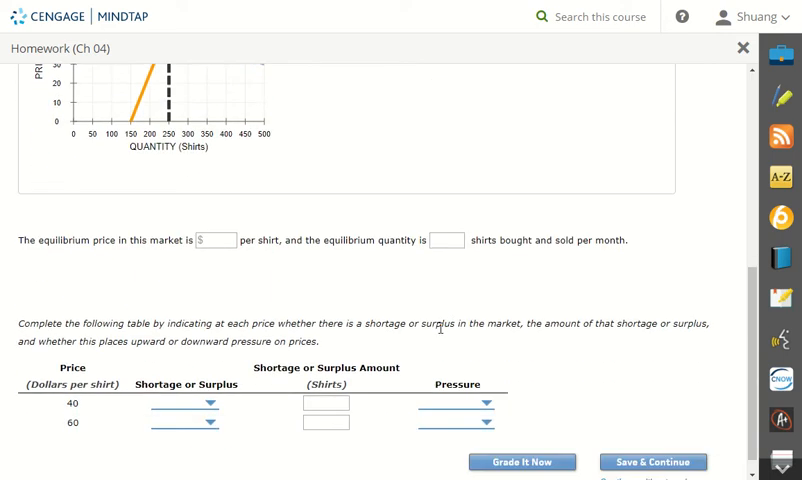
mouse_move(15, 249)
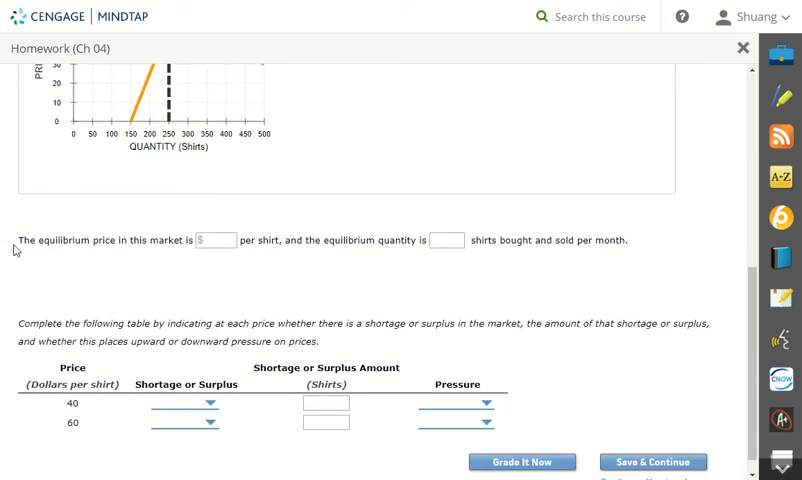
click(216, 240)
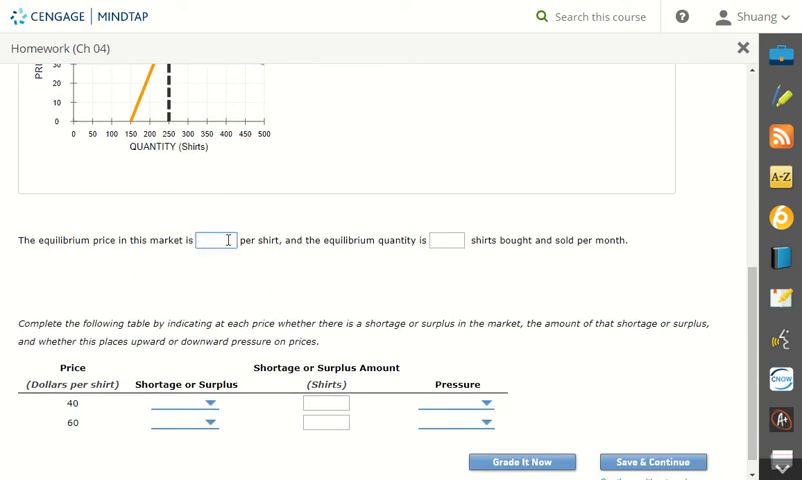
text(50)
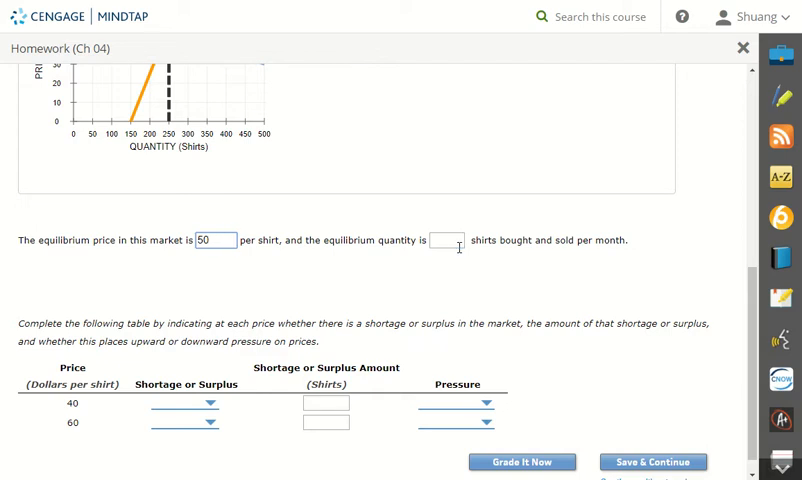
text(250)
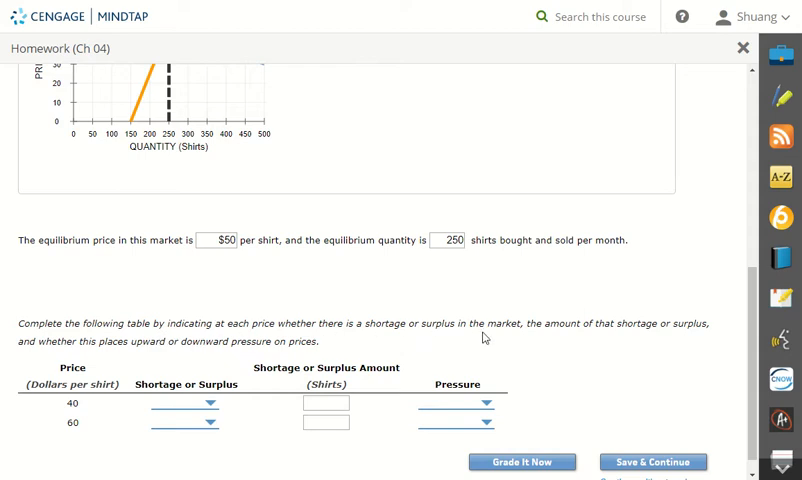
mouse_move(645, 328)
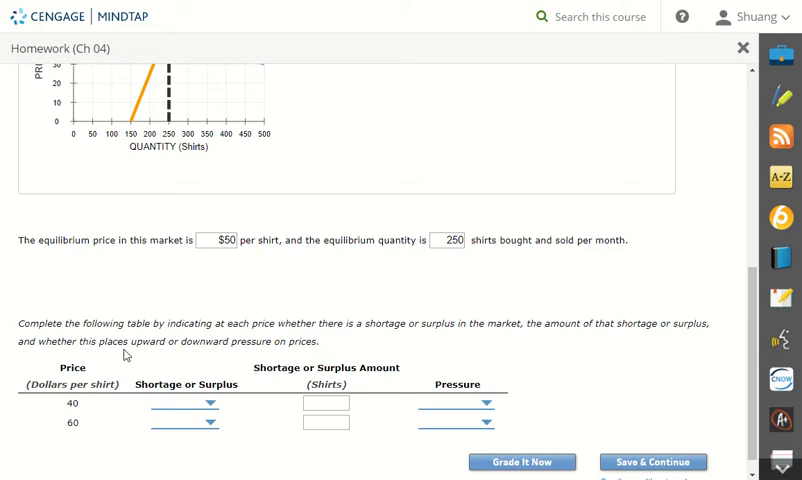
mouse_move(285, 360)
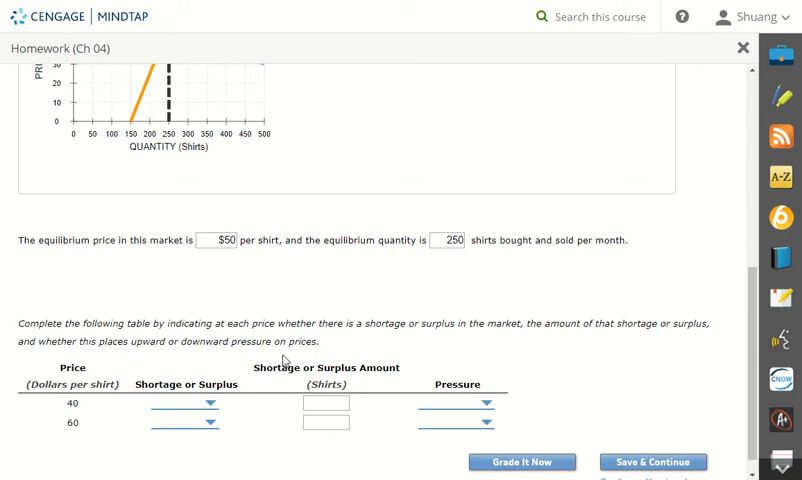
mouse_move(68, 412)
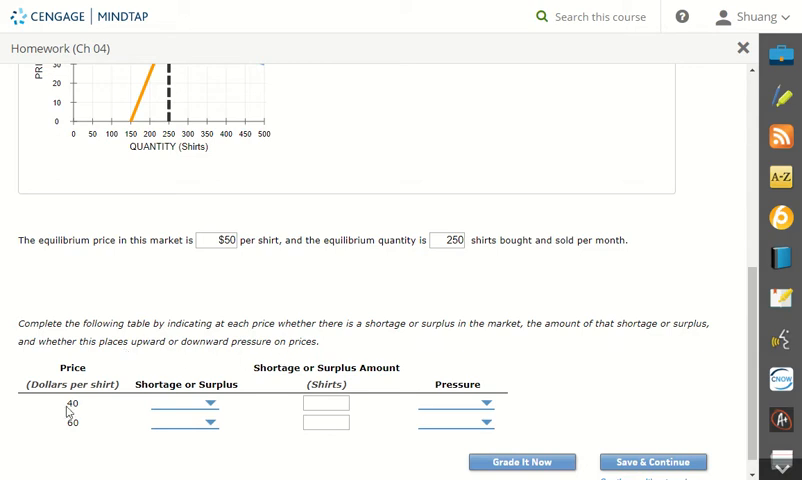
Lower the trial price to 40 and read quantity demanded 375 and supplied 230.
scroll(up, 3)
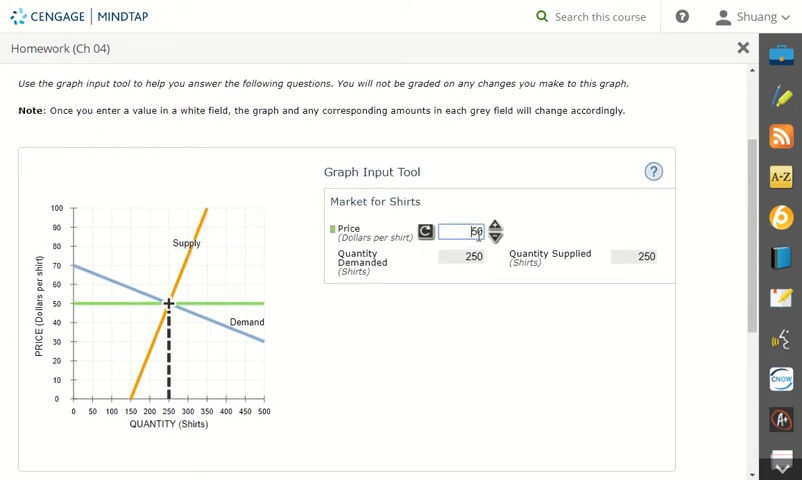
click(498, 235)
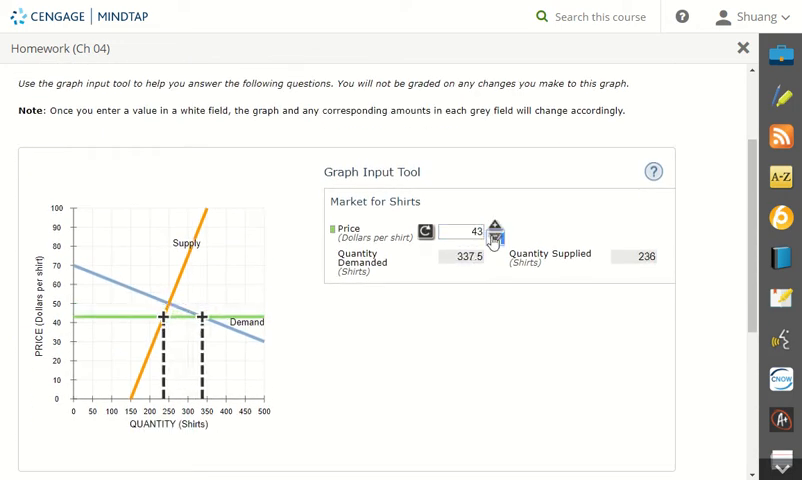
click(498, 234)
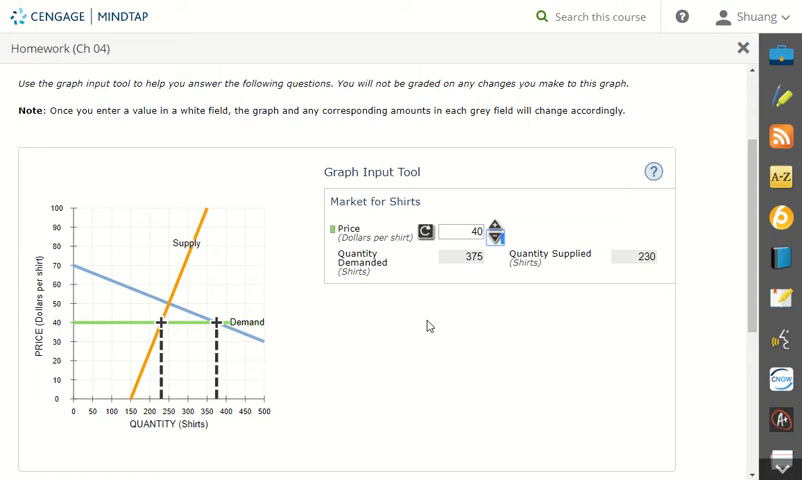
mouse_move(439, 259)
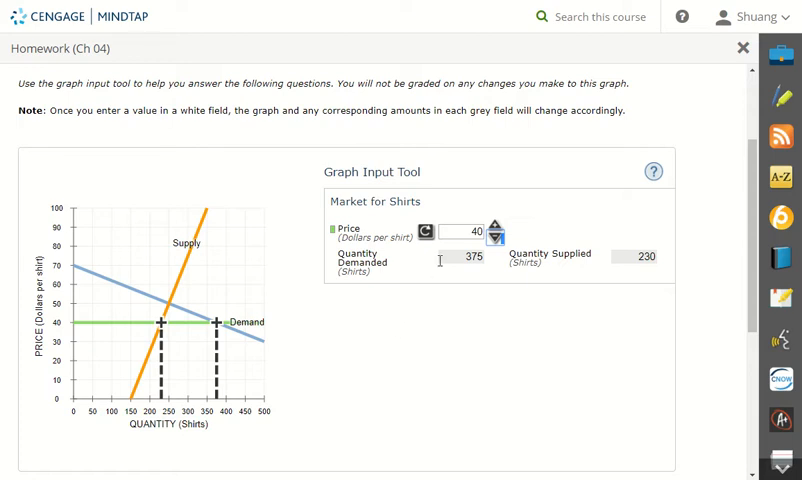
double_click(466, 257)
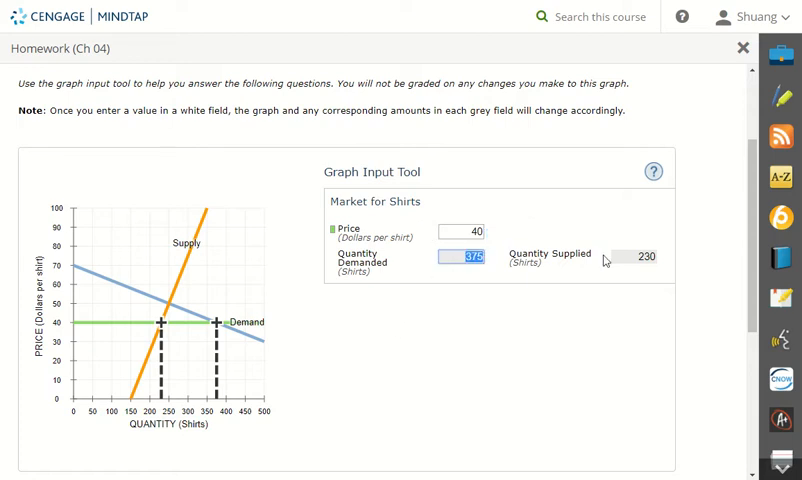
click(636, 256)
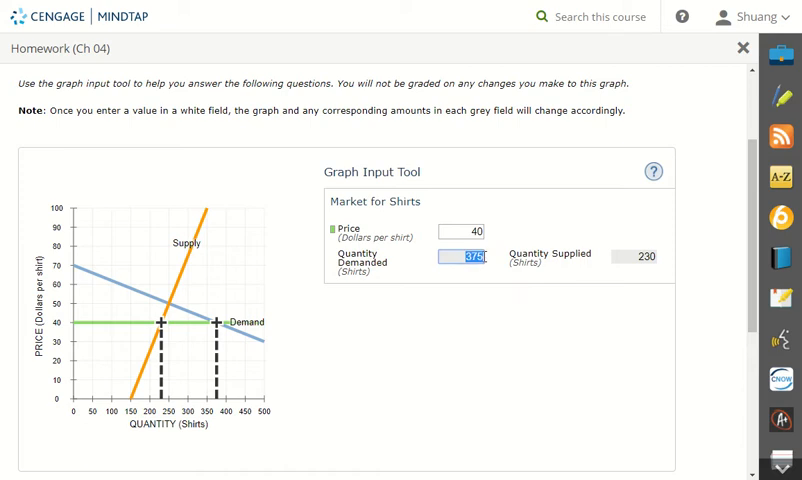
click(635, 256)
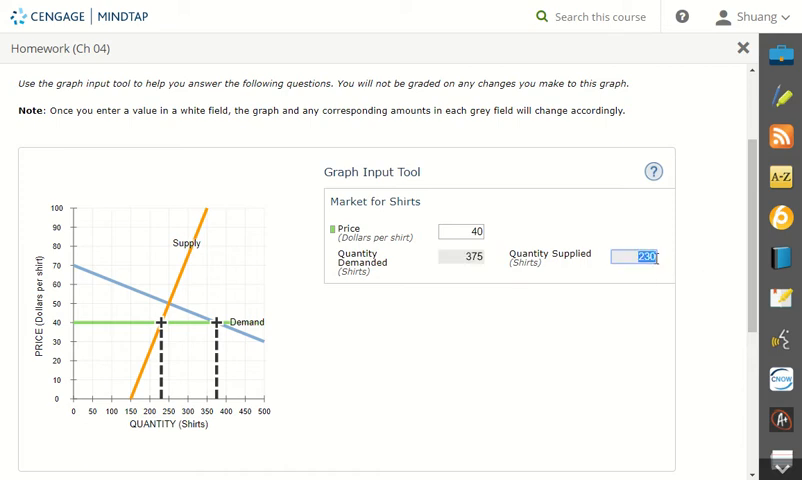
mouse_move(413, 381)
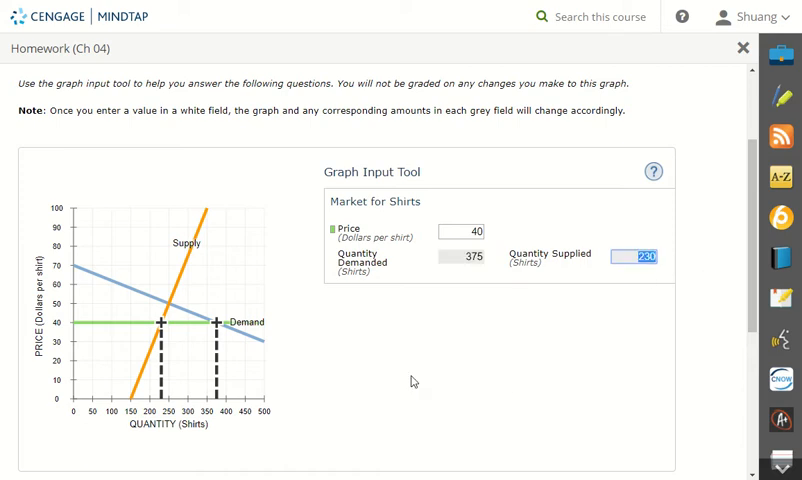
Enter a shortage of 145 shirts with upward pressure in the $40 row.
scroll(down, 3)
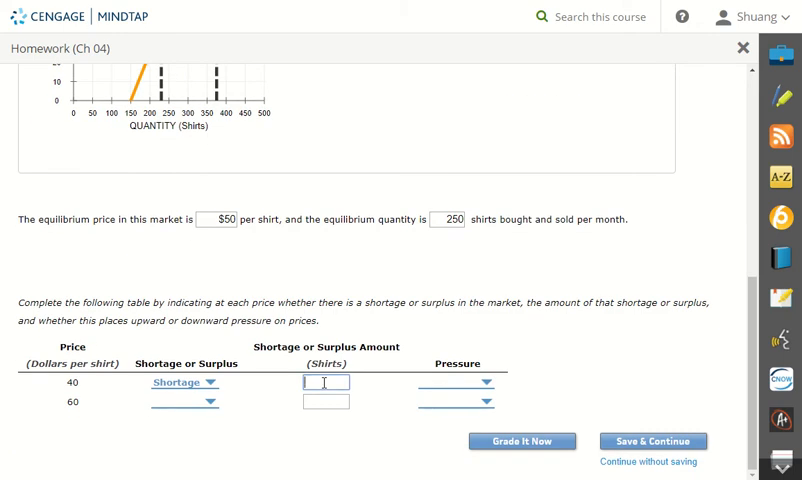
text(145)
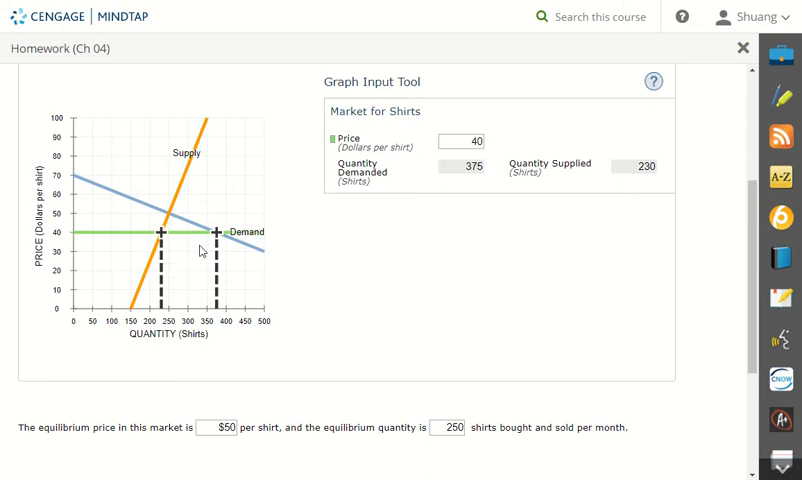
mouse_move(283, 320)
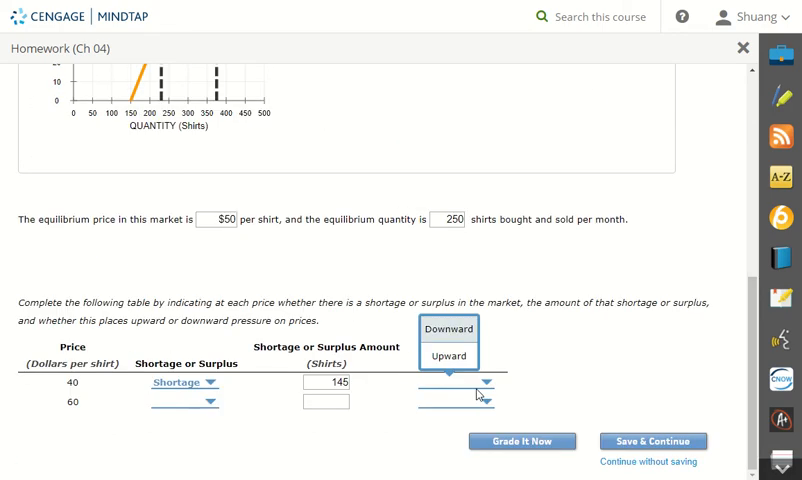
click(448, 356)
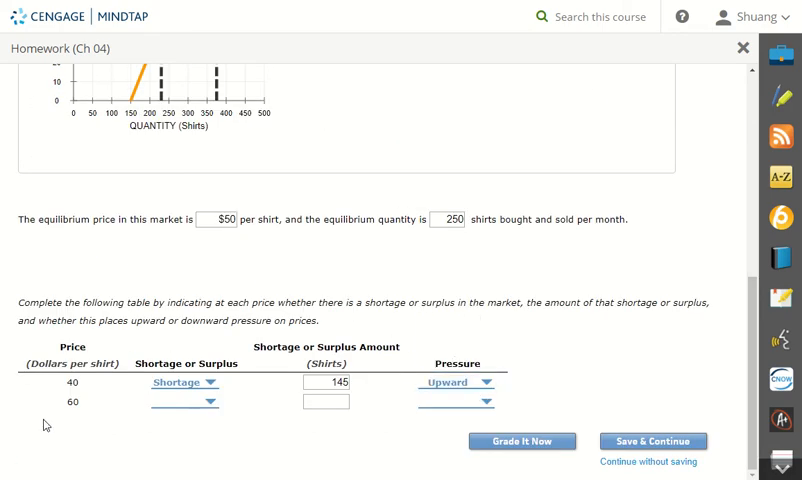
Raise the graph tool price to 60 and read quantities 125 demanded, 270 supplied.
scroll(up, 3)
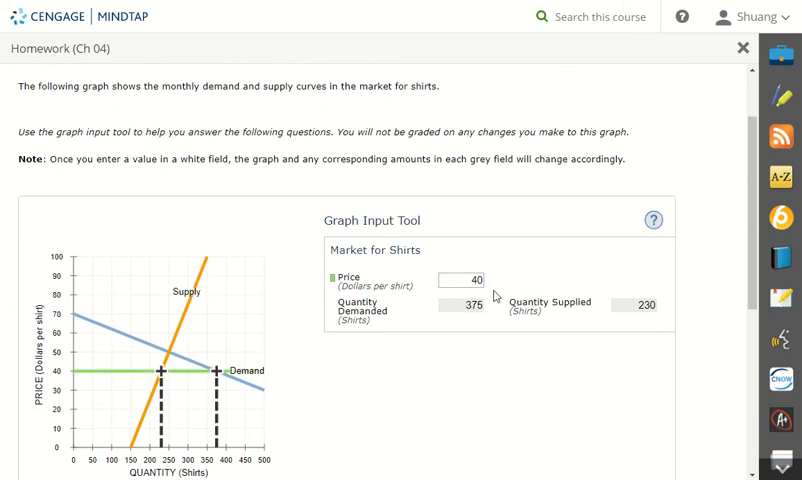
click(492, 275)
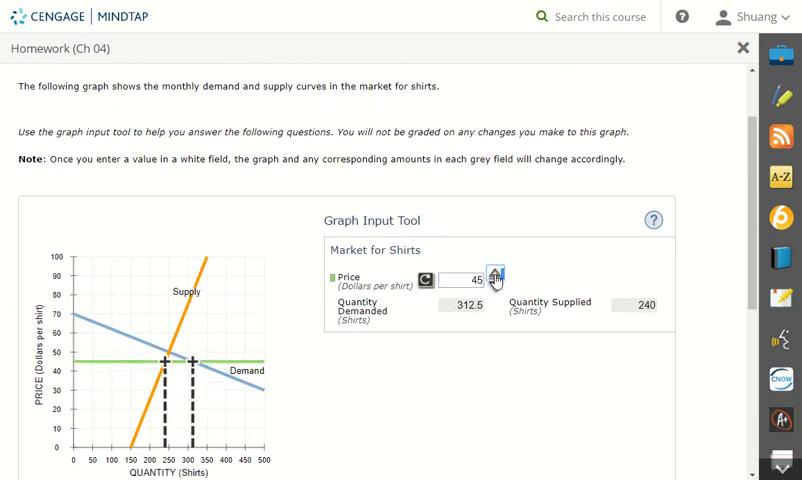
click(493, 273)
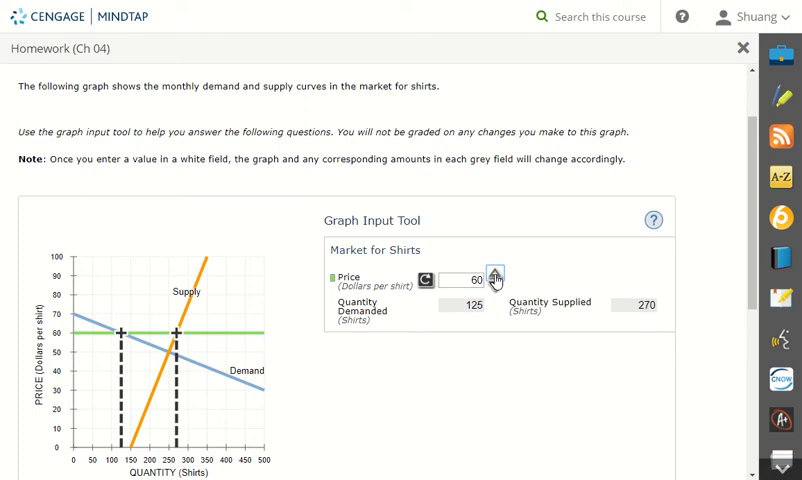
click(460, 305)
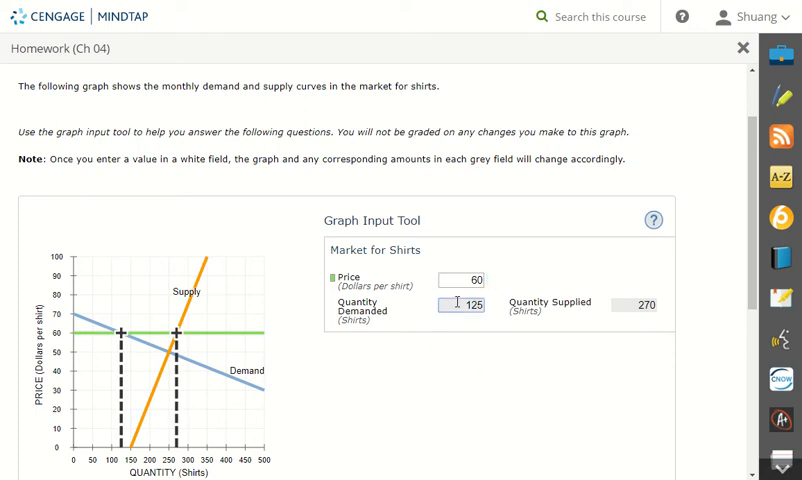
click(633, 305)
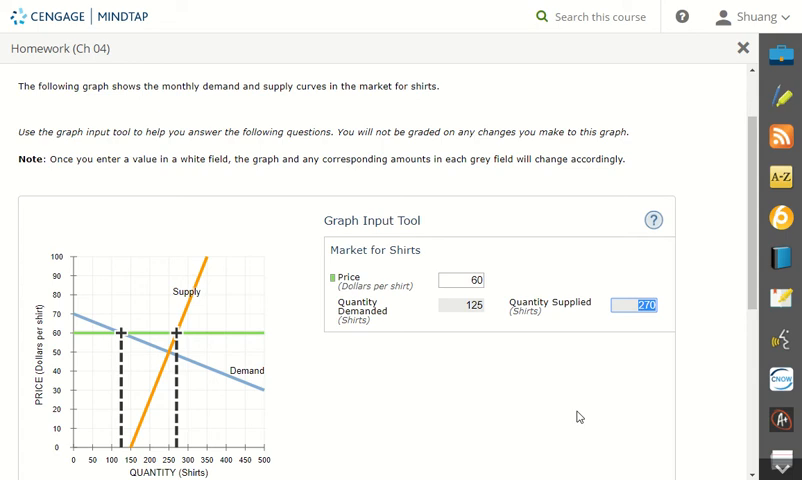
mouse_move(367, 425)
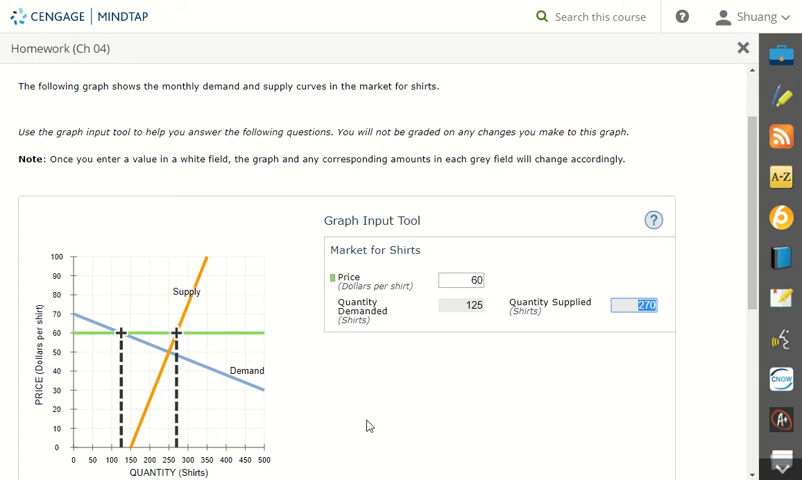
scroll(down, 3)
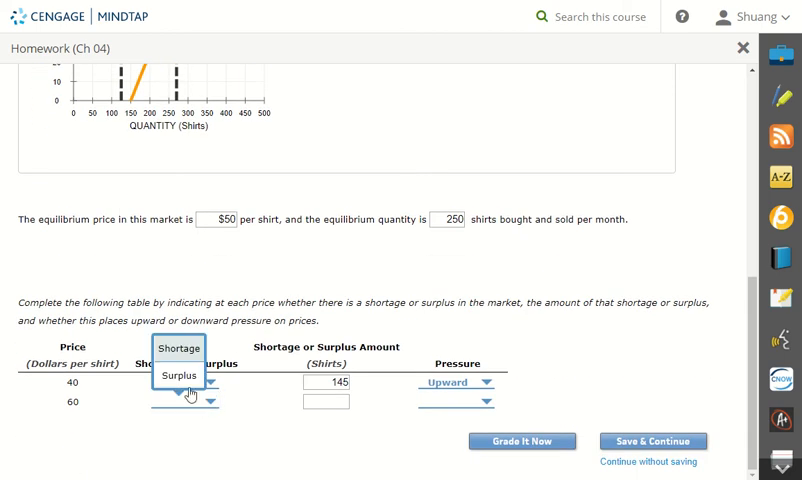
Mark the $60 row as Surplus and enter 145 shirts.
scroll(up, 3)
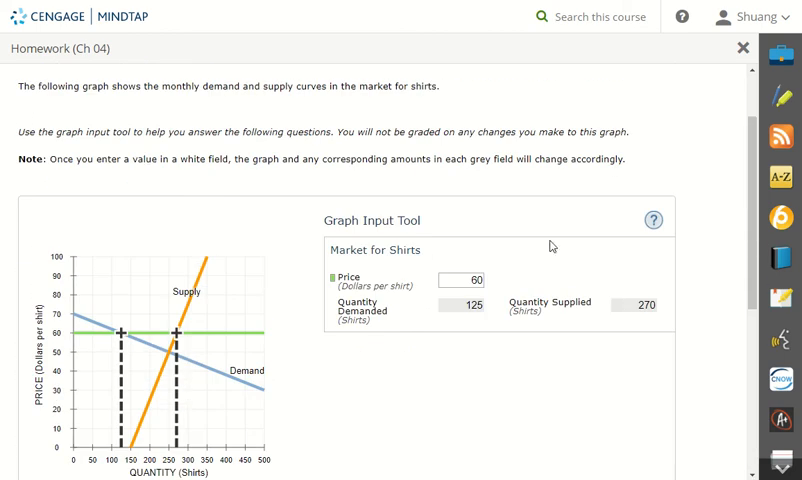
click(634, 305)
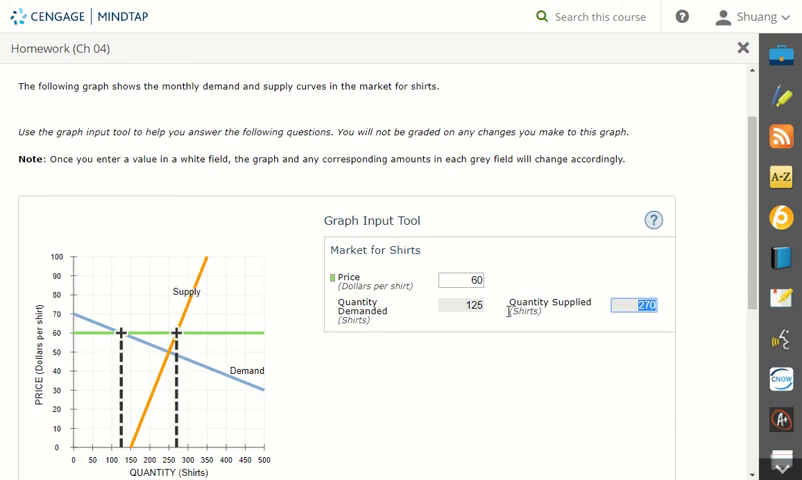
click(463, 306)
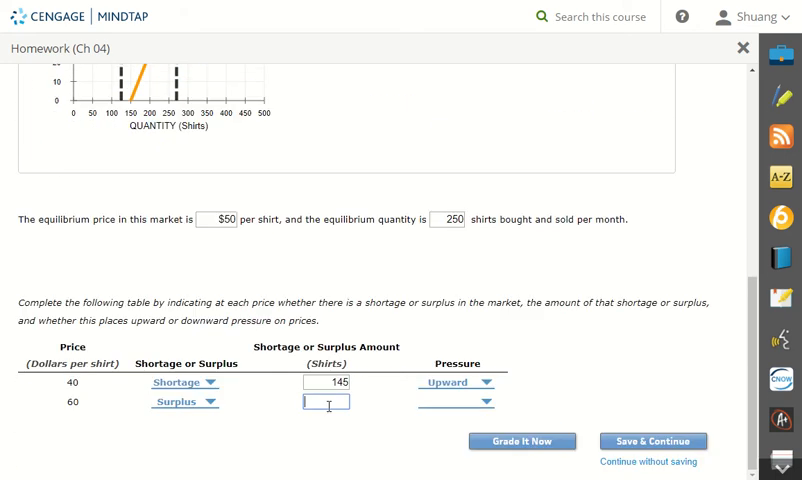
text(145)
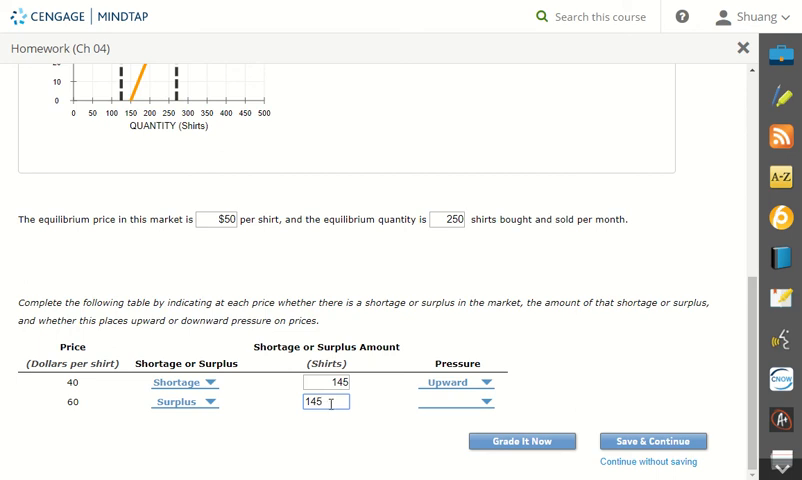
Set Downward pressure in the $60 row's Pressure dropdown.
scroll(up, 3)
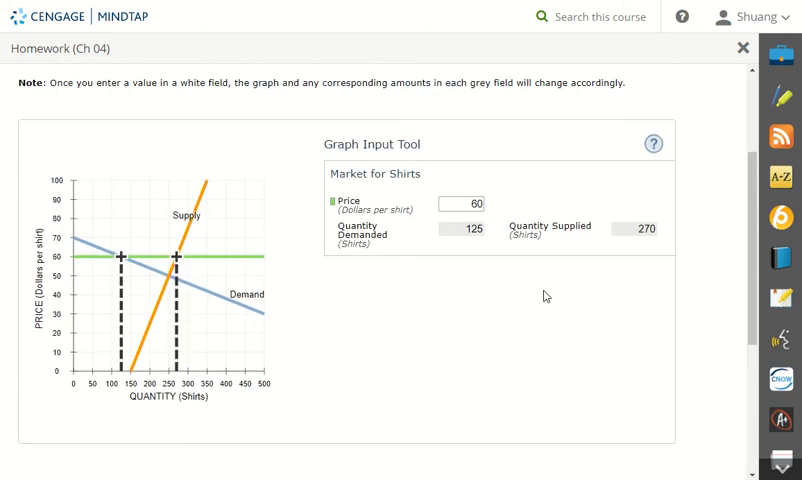
scroll(down, 3)
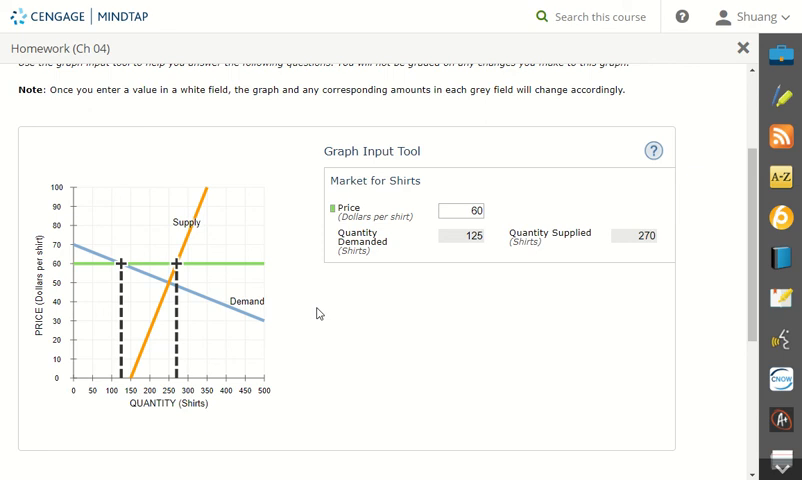
mouse_move(318, 320)
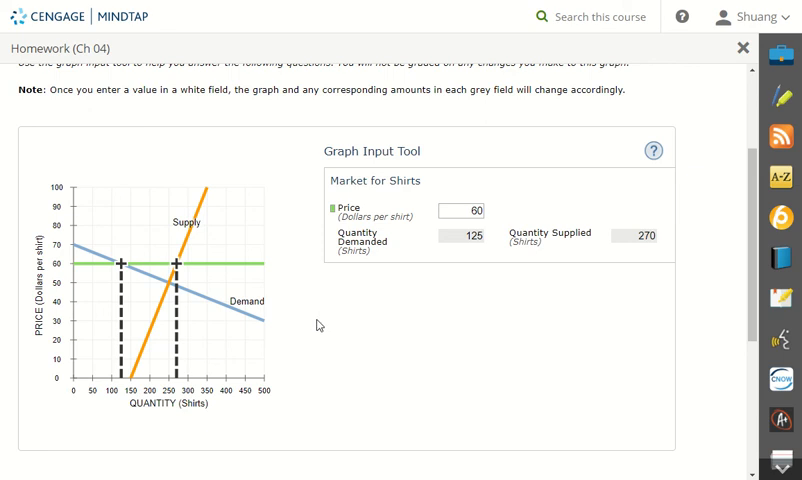
mouse_move(351, 350)
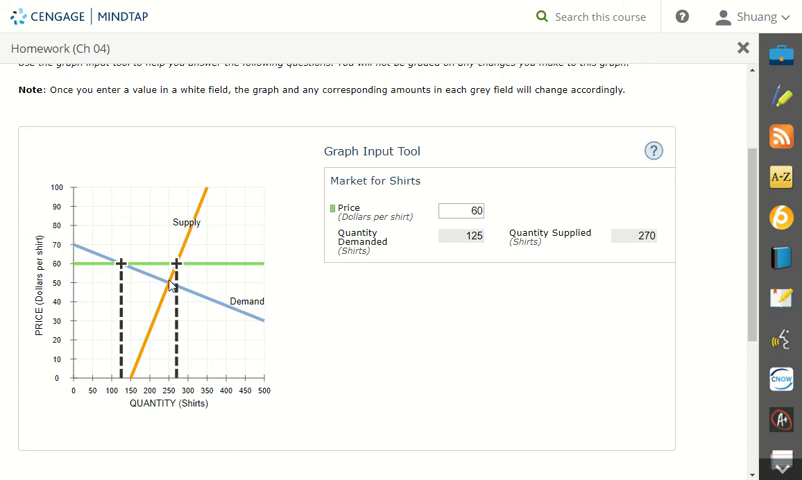
scroll(down, 3)
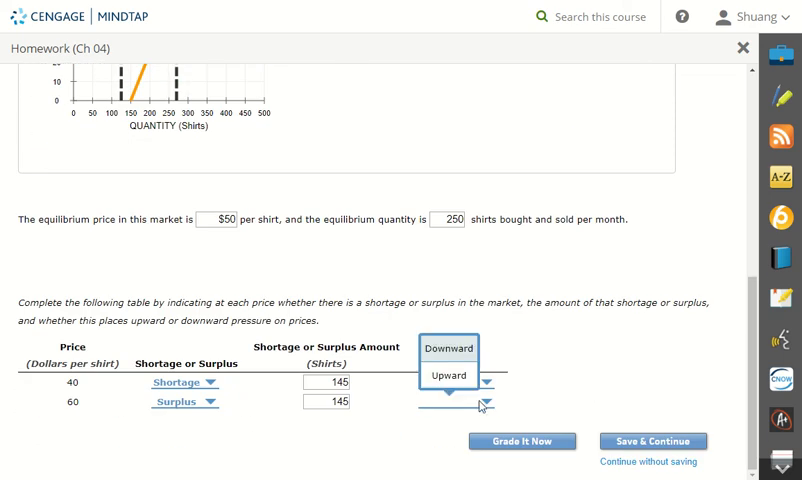
click(449, 375)
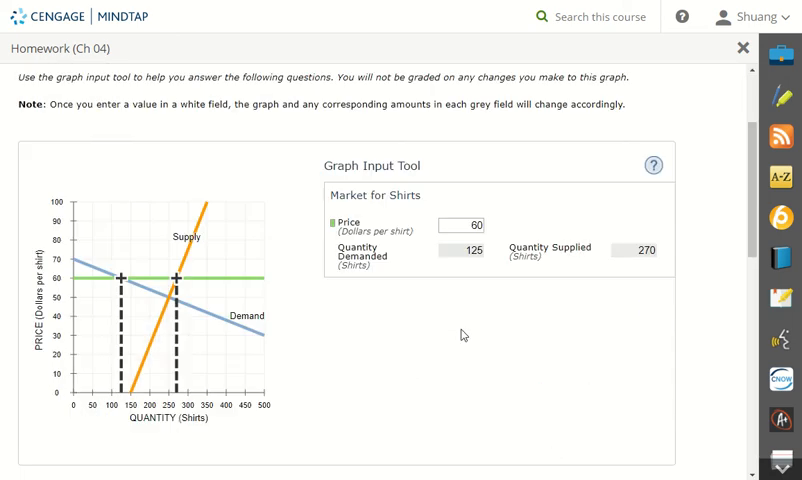
scroll(down, 3)
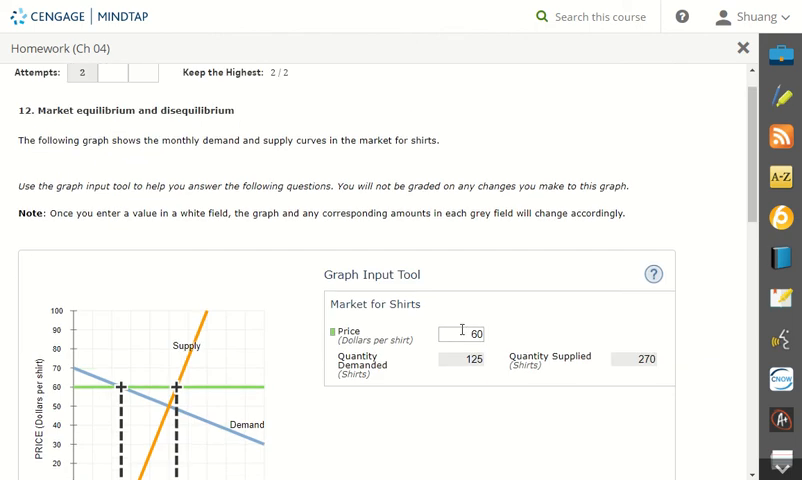
mouse_move(366, 120)
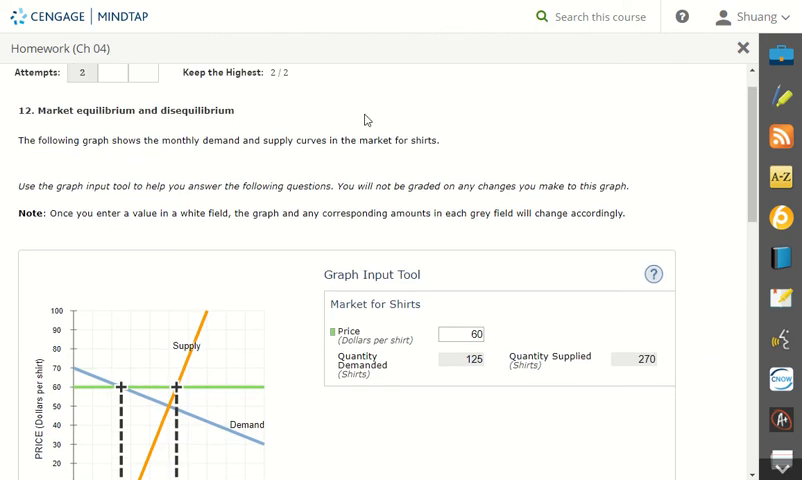